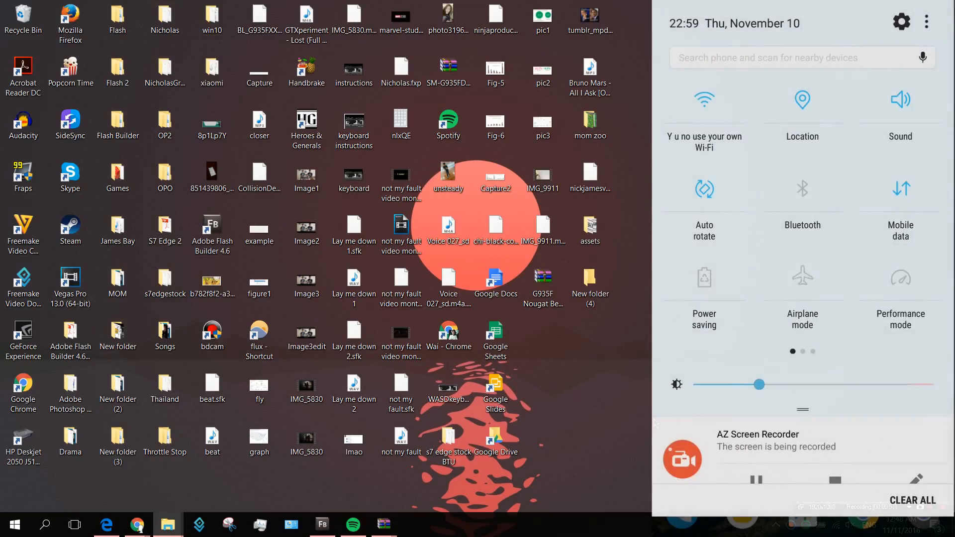
# Dismiss the WinRAR trial licence reminder over the G935F Nougat Beta archive
pyautogui.hscroll(-3)
pyautogui.write('Eww okay')
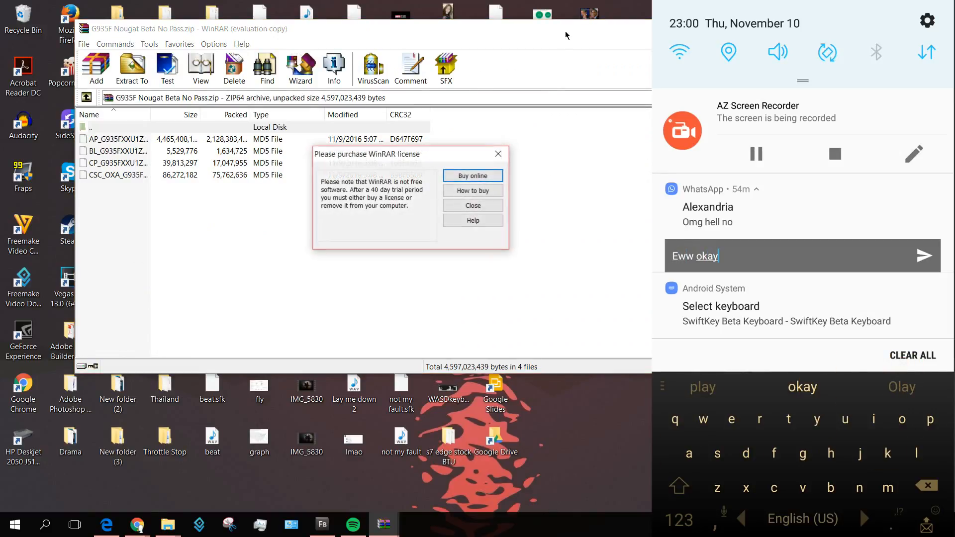
pyautogui.click(473, 205)
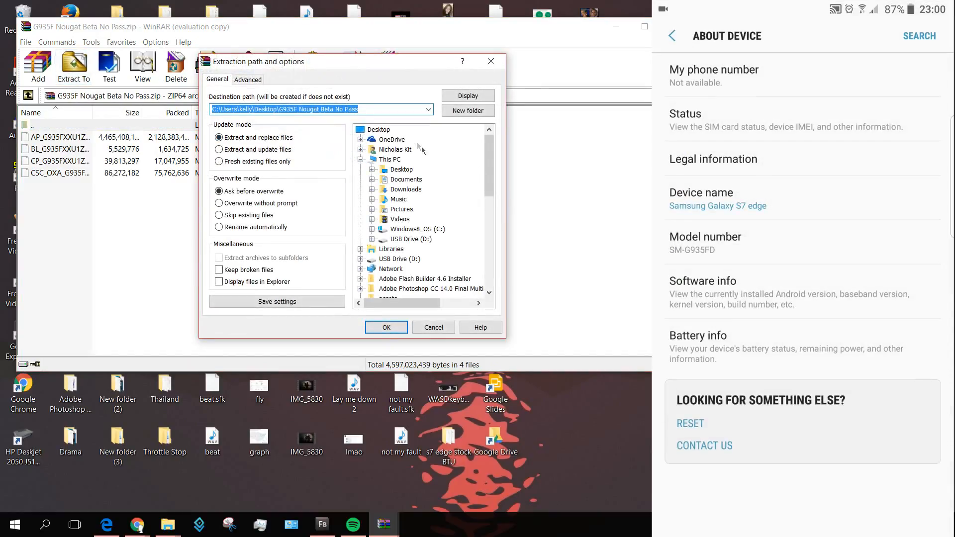
# Extract the firmware archive to the Desktop folder and bring up Windows search
pyautogui.click(702, 286)
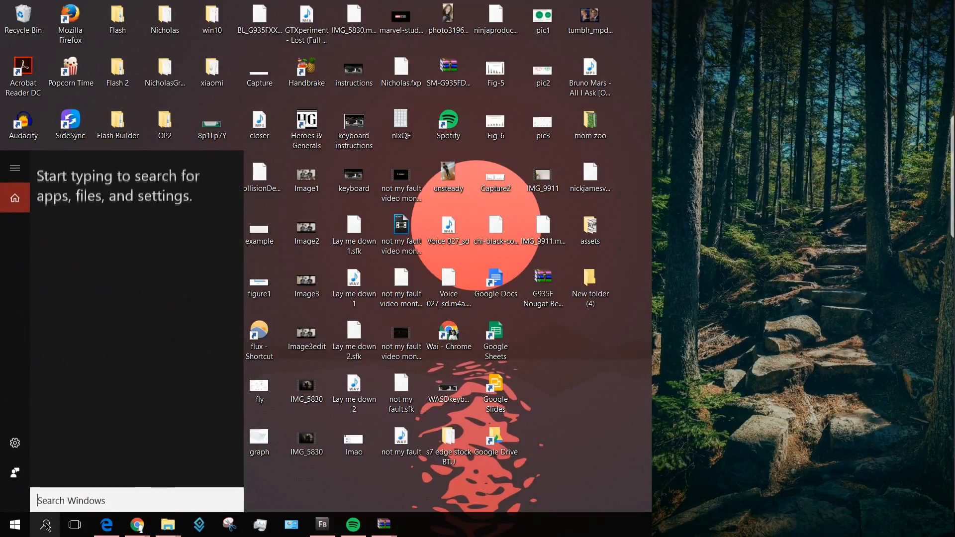
pyautogui.click(169, 525)
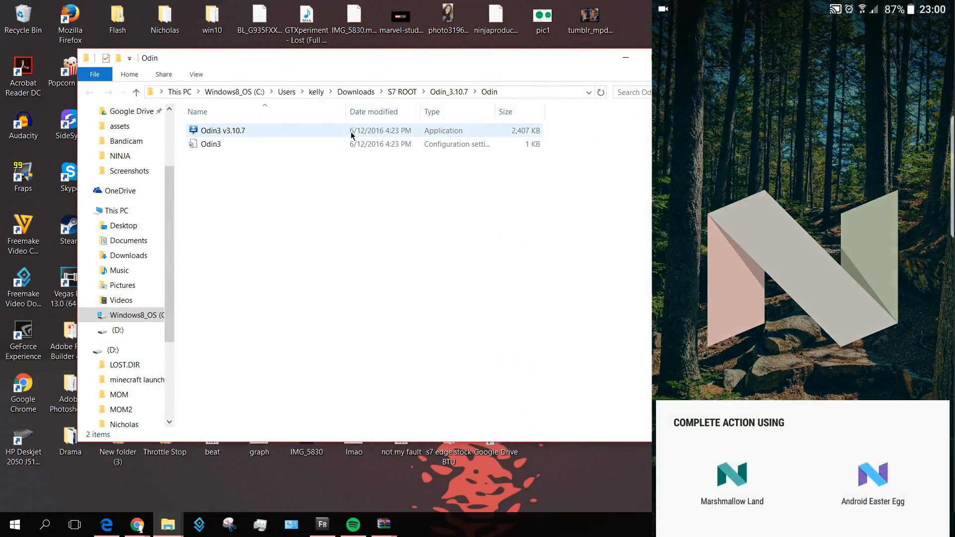
# Launch Odin3 v3.10.7 from the Odin folder
pyautogui.doubleClick(223, 130)
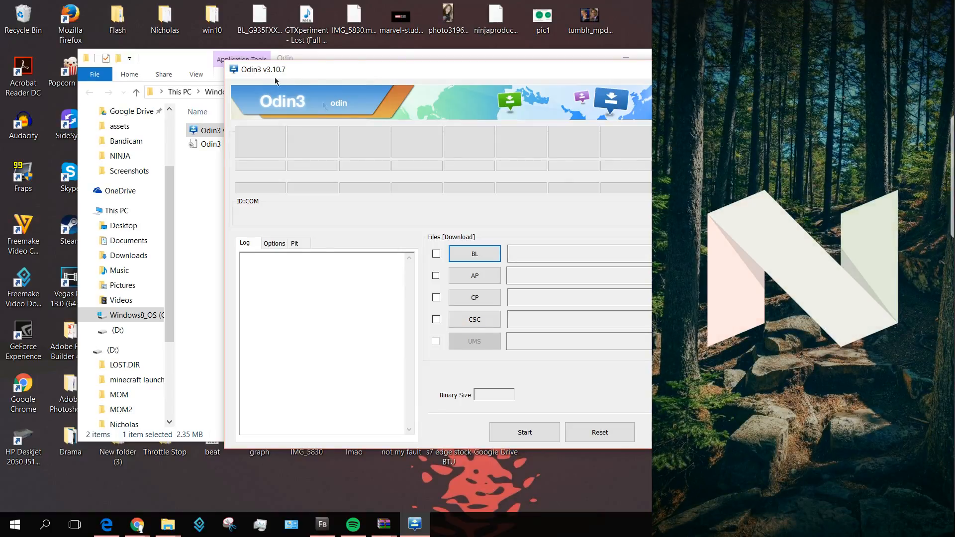
pyautogui.moveTo(415, 165)
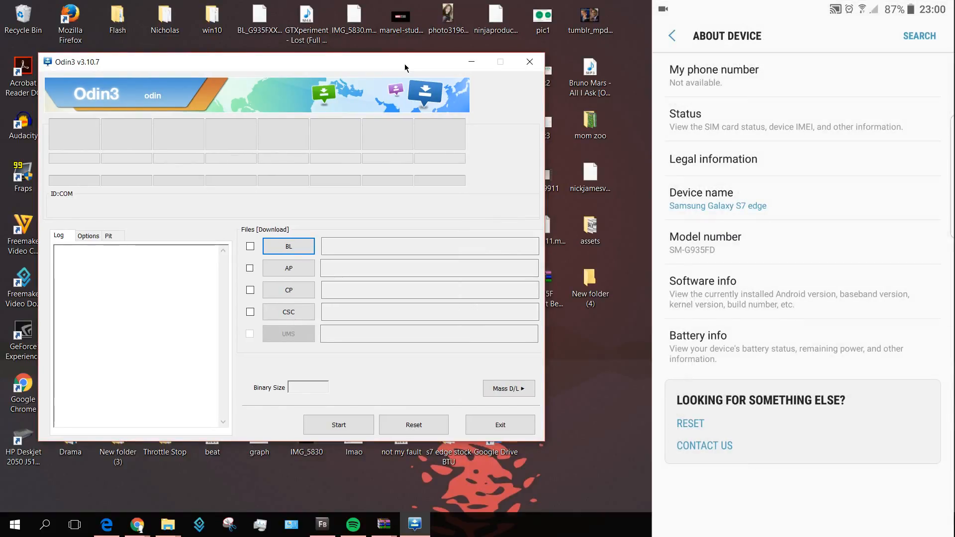
pyautogui.click(672, 36)
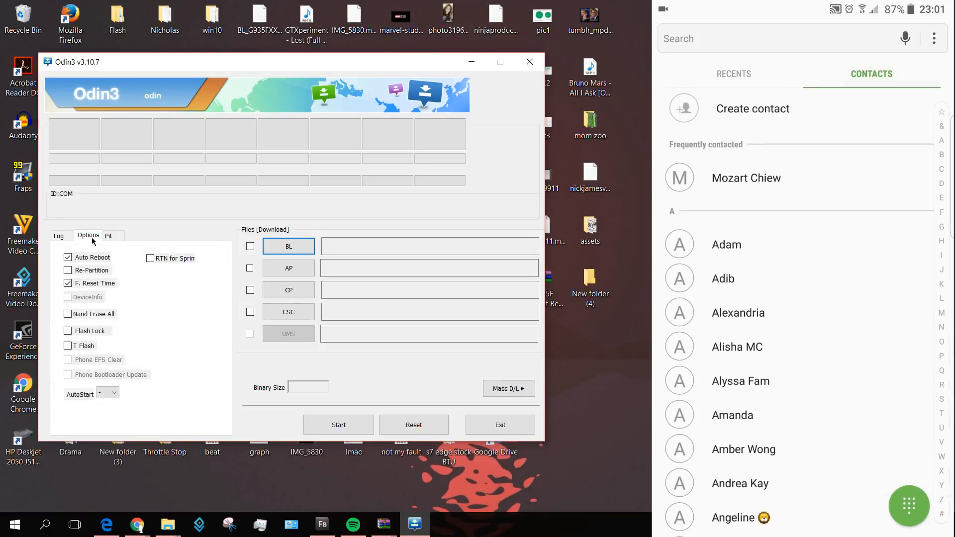
# Show the Options, confirming only Auto Reboot and F. Reset Time are ticked
pyautogui.click(734, 74)
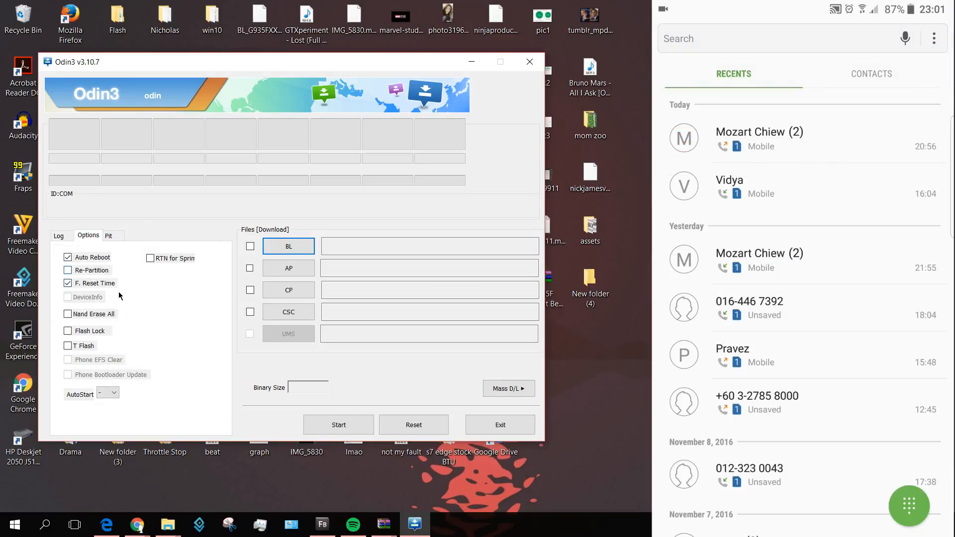